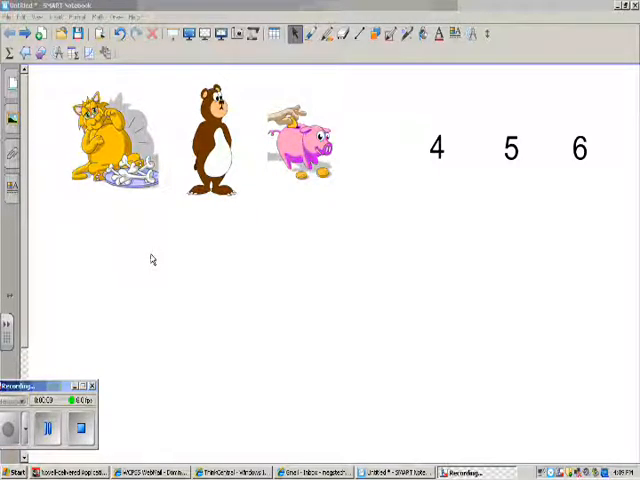
mouse_move(172, 240)
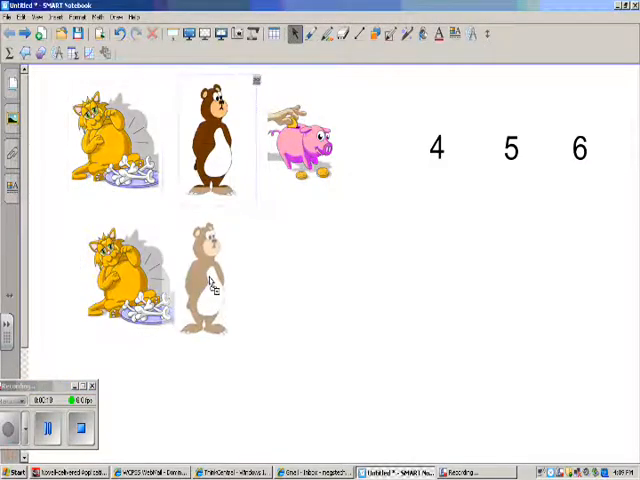
Place a cloned pig beside the bear to complete the bear-pig pair
left_click(205, 280)
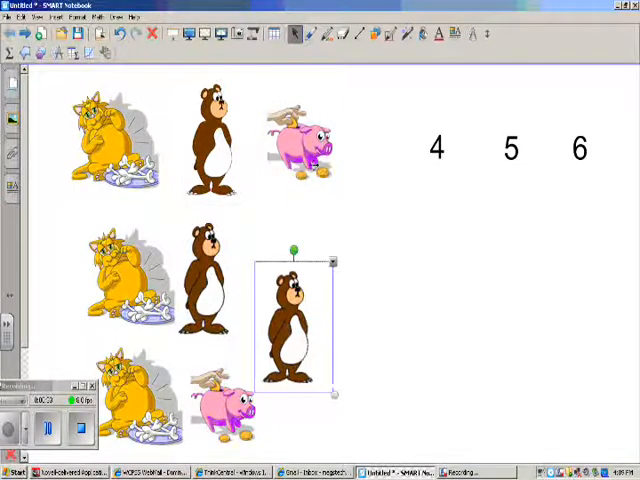
left_click_drag(225, 410, 340, 340)
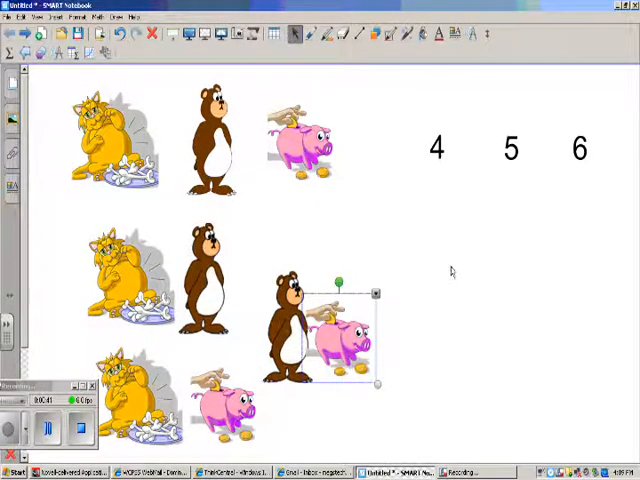
mouse_move(458, 227)
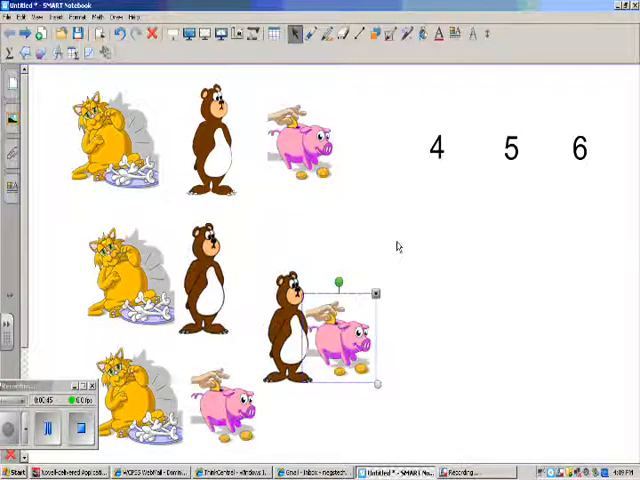
mouse_move(477, 205)
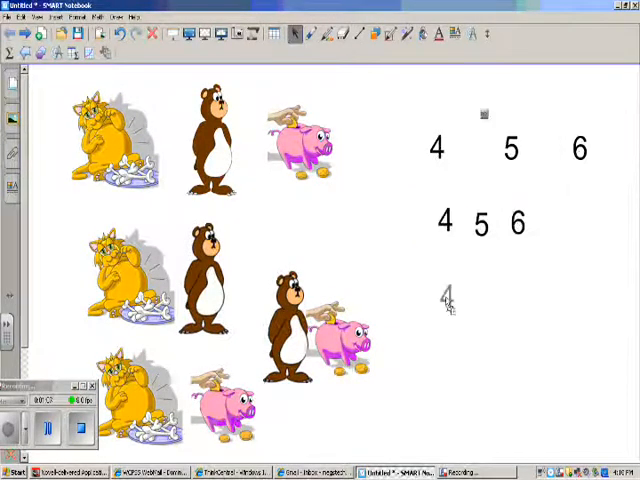
Place cloned digits to form the orderings 465, 546, 564, 654 and 645
left_click(447, 297)
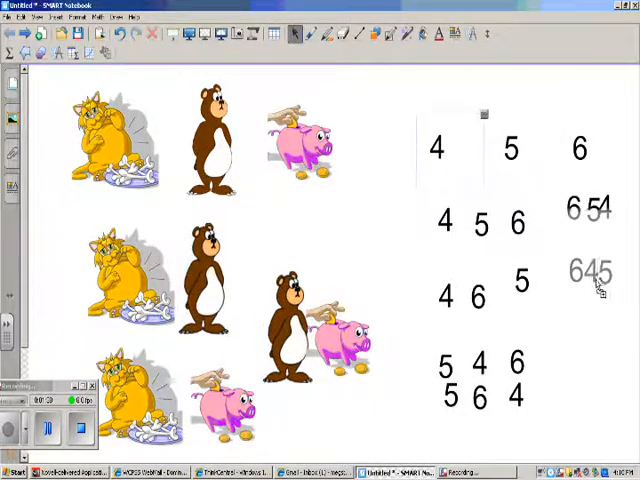
left_click(590, 272)
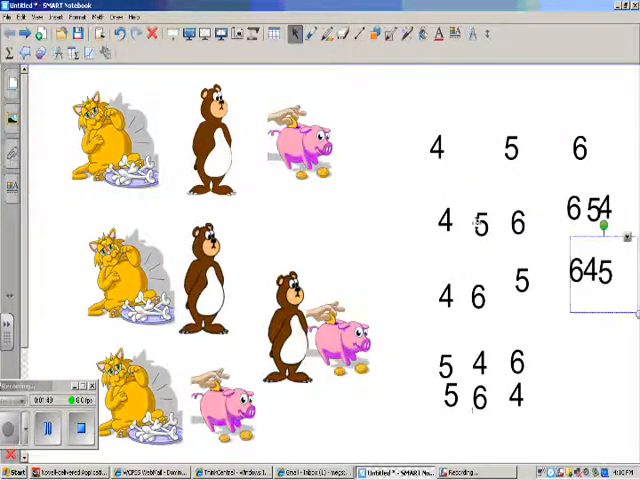